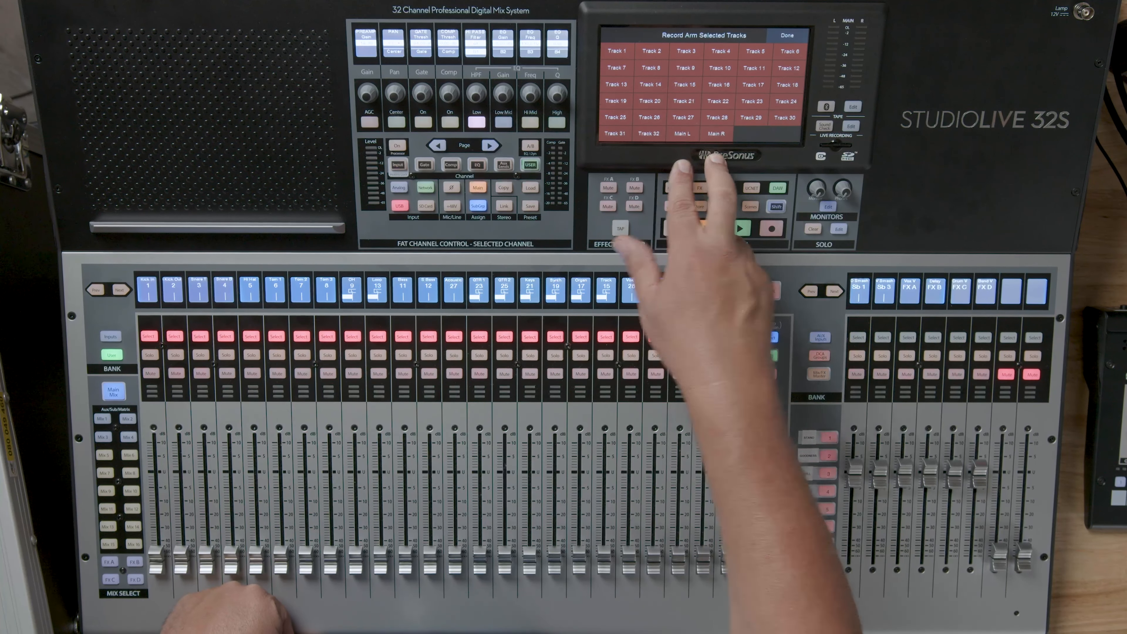
Step: Leave track arming via Done, then reopen Record Arm Selected Tracks with no tracks armed
click(789, 35)
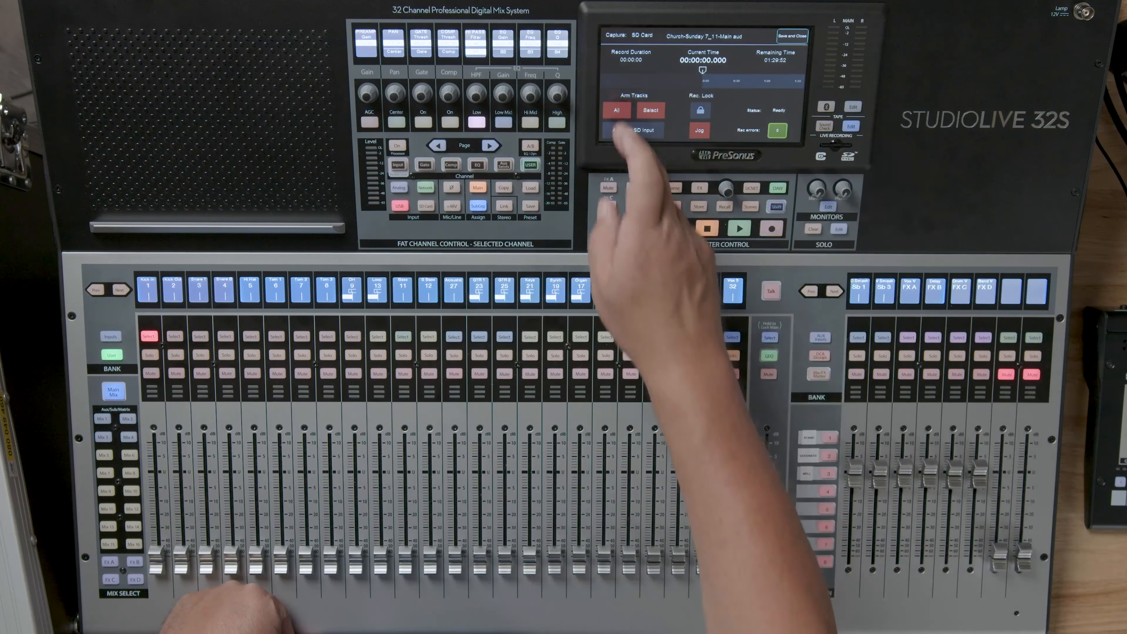
click(616, 109)
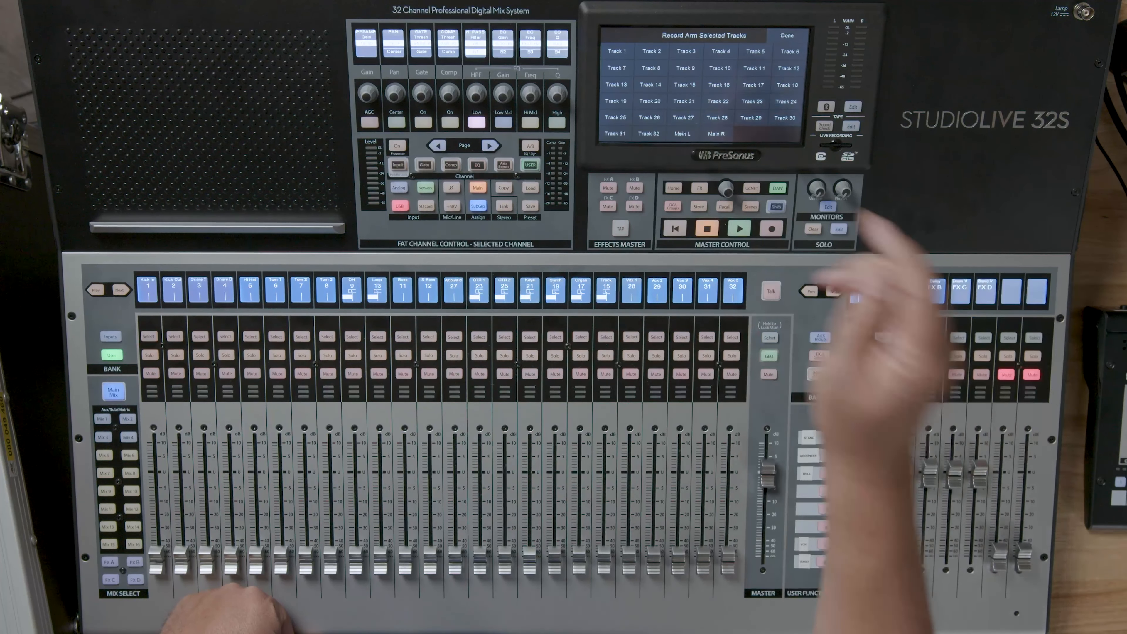